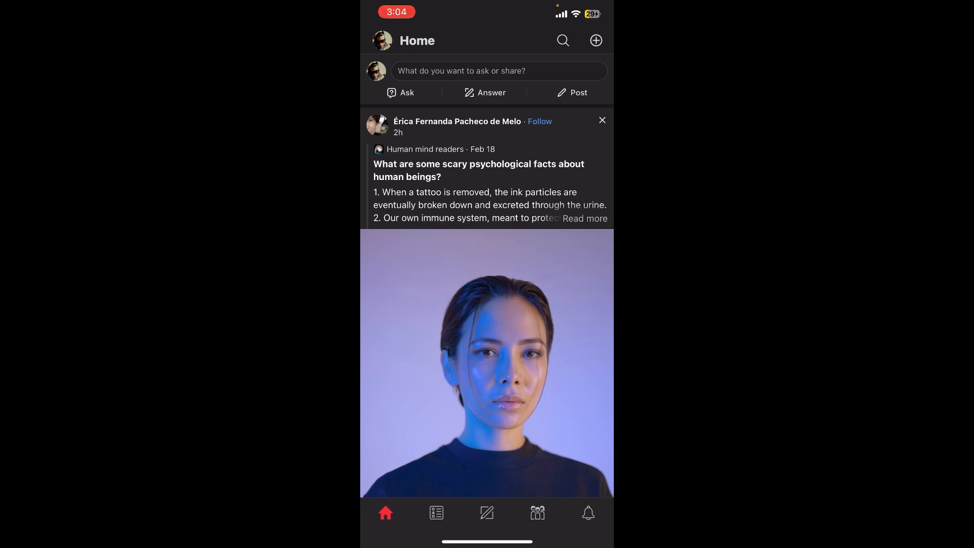
{"action": "left_click", "coordinate": [456, 121]}
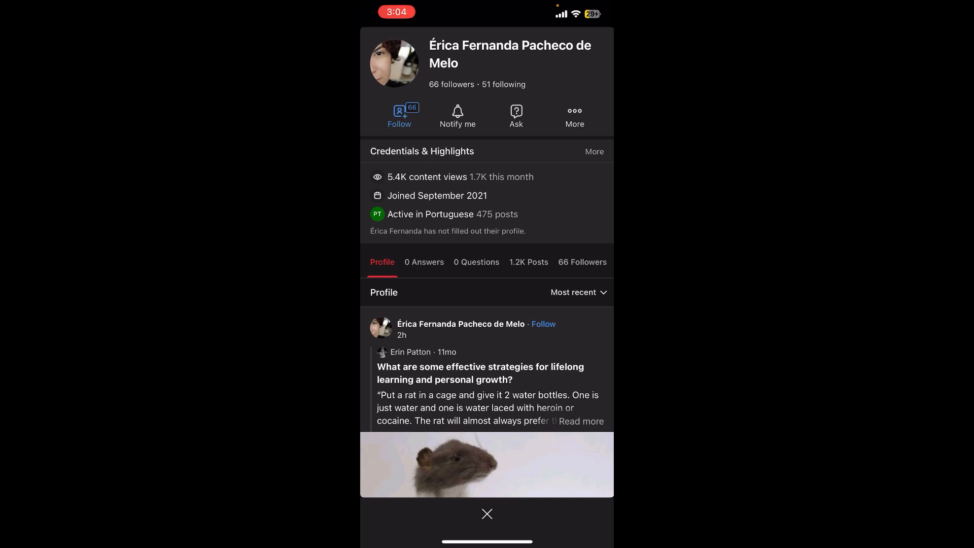
Step: Start a question to her via Ask and enter 'How are you?' without submitting
{"action": "left_click", "coordinate": [516, 117]}
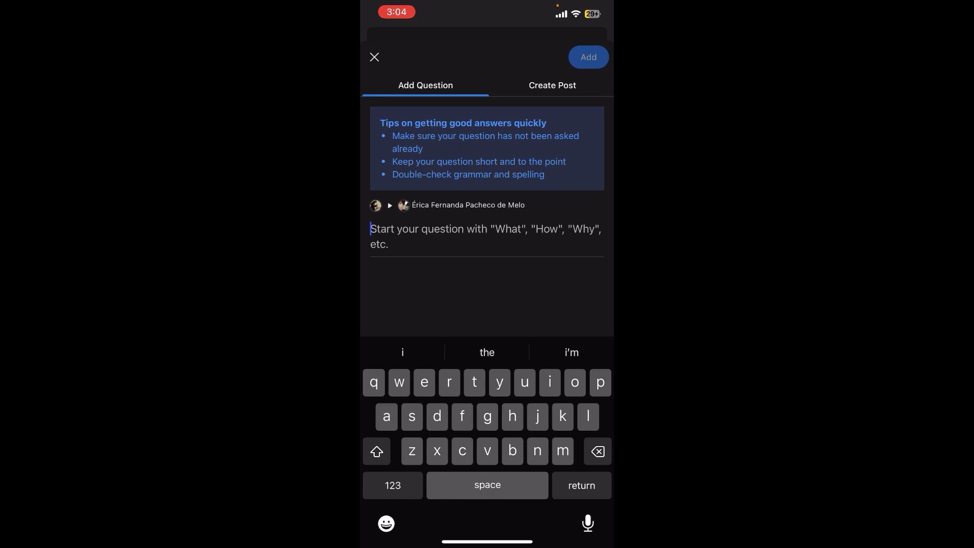
{"action": "type", "text": "How are you?"}
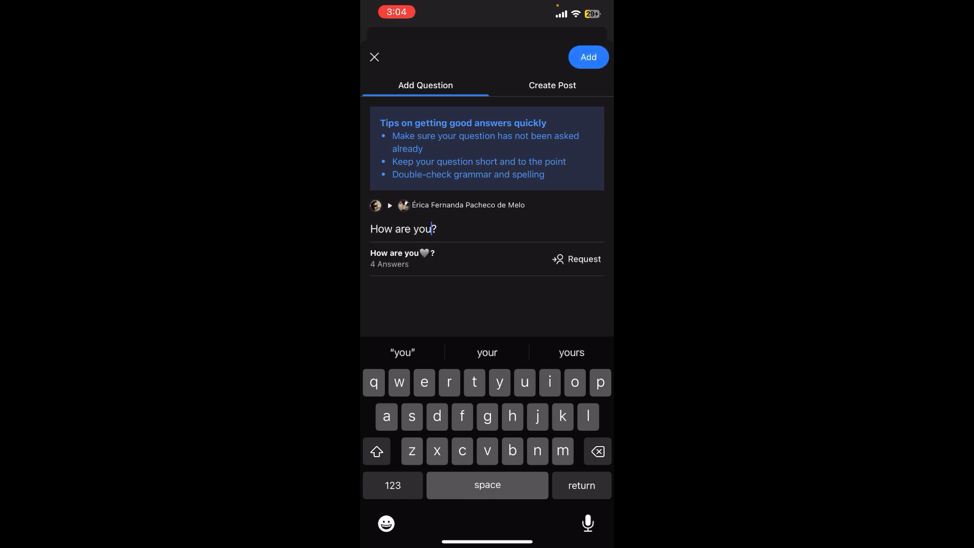